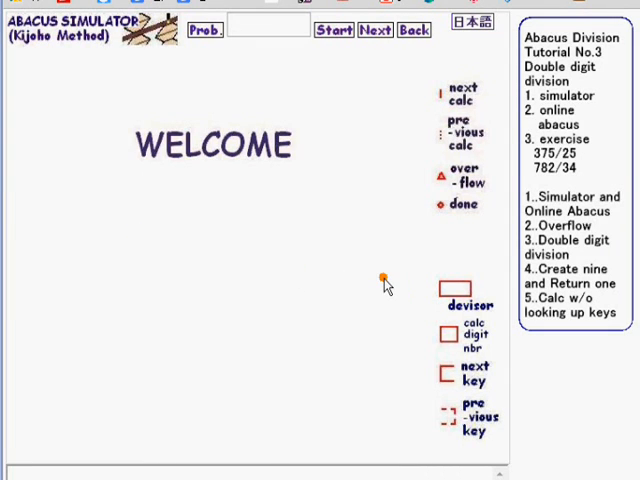
{"action": "mouse_move", "coordinate": [608, 150]}
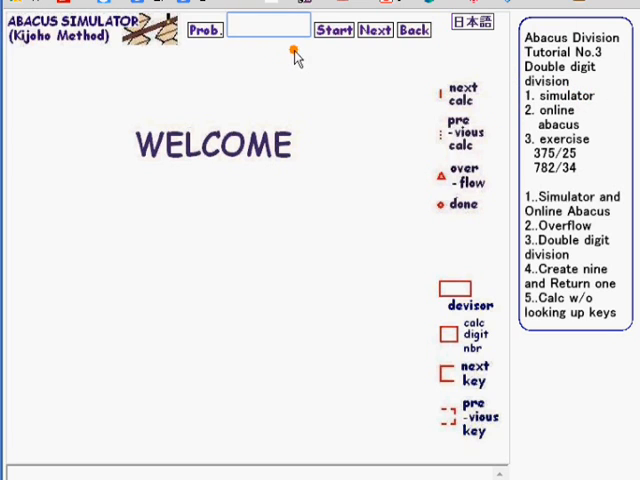
Enter 375/25 as the problem and start it to show the abacus with its division table.
{"action": "type", "text": "3"}
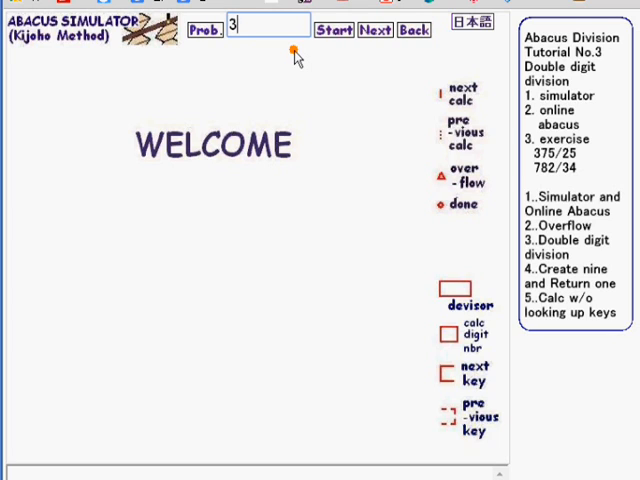
{"action": "type", "text": "75"}
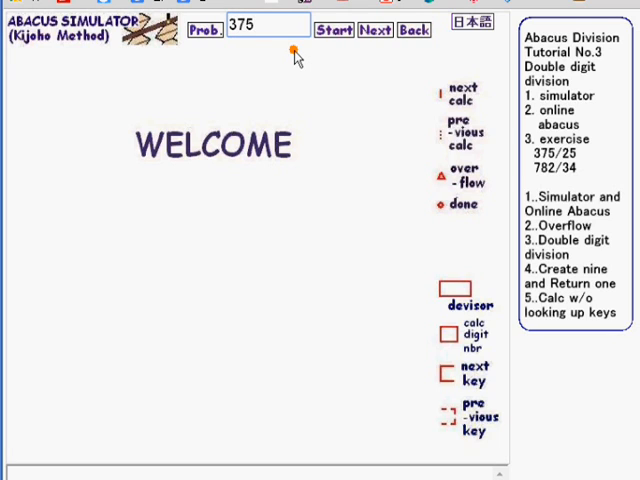
{"action": "type", "text": "/"}
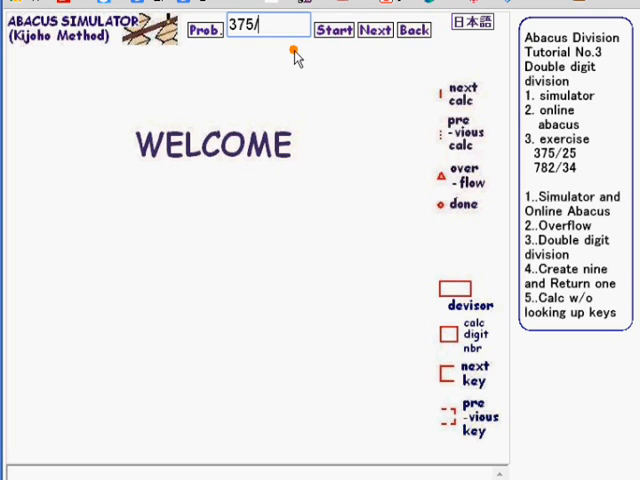
{"action": "type", "text": "25"}
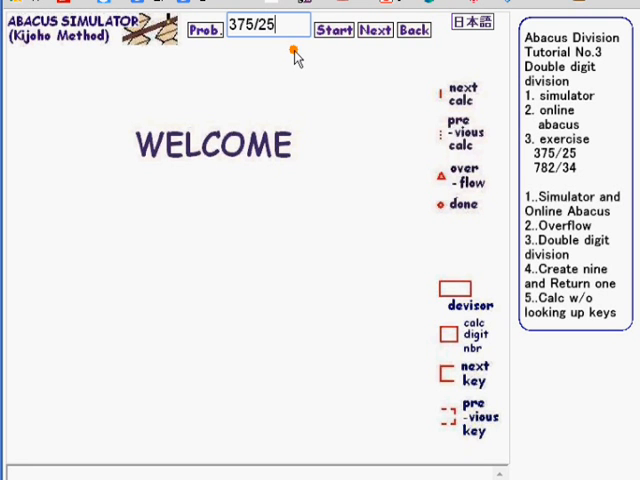
{"action": "left_click", "coordinate": [332, 28]}
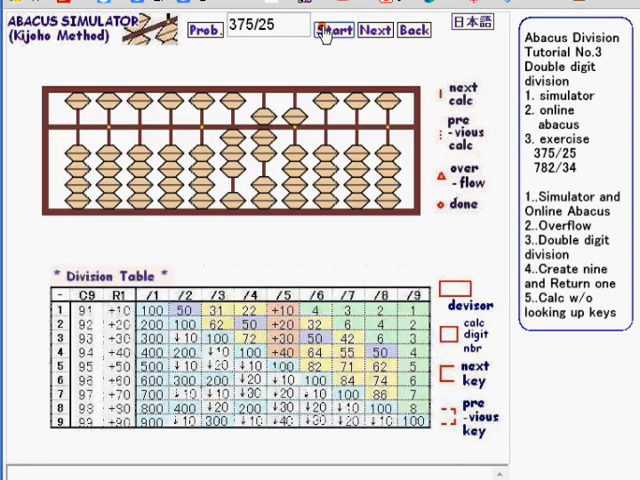
{"action": "left_click", "coordinate": [340, 28]}
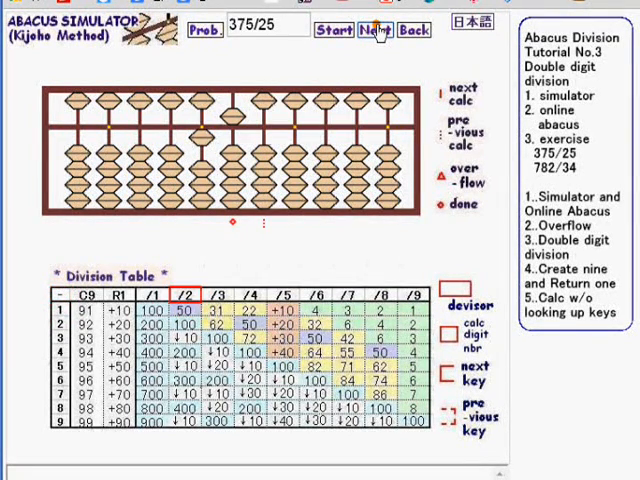
{"action": "mouse_move", "coordinate": [244, 248]}
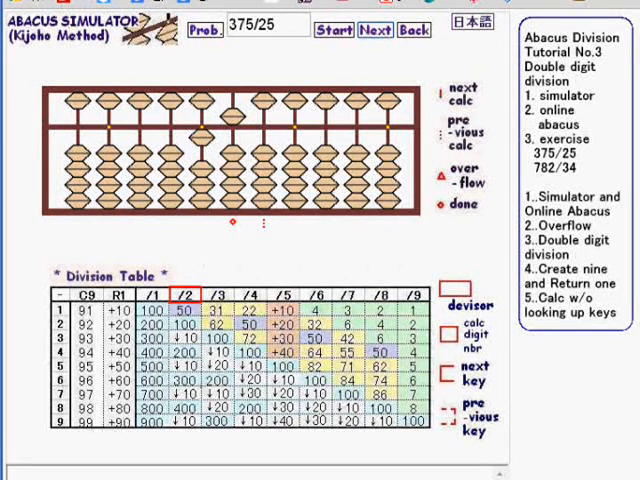
Return to the problem entry and enter 782/34 as the new exercise.
{"action": "left_click", "coordinate": [204, 28]}
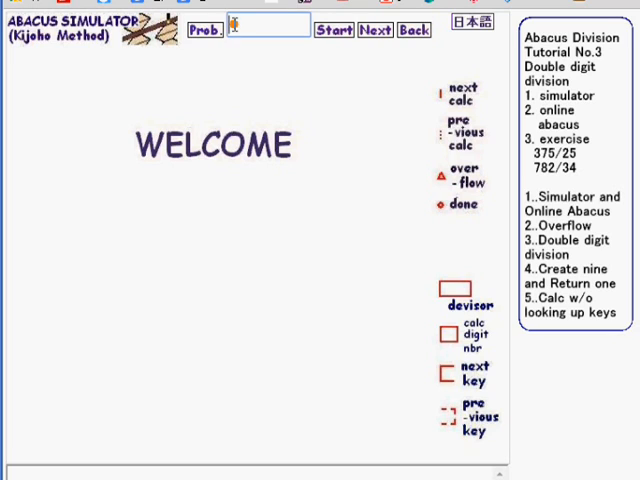
{"action": "type", "text": "7"}
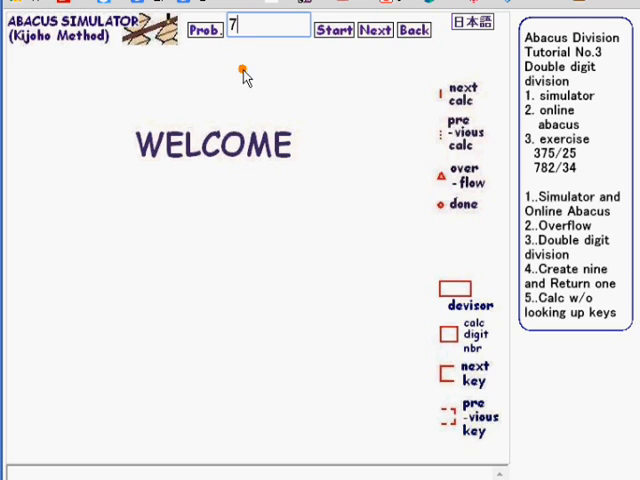
{"action": "type", "text": "82/"}
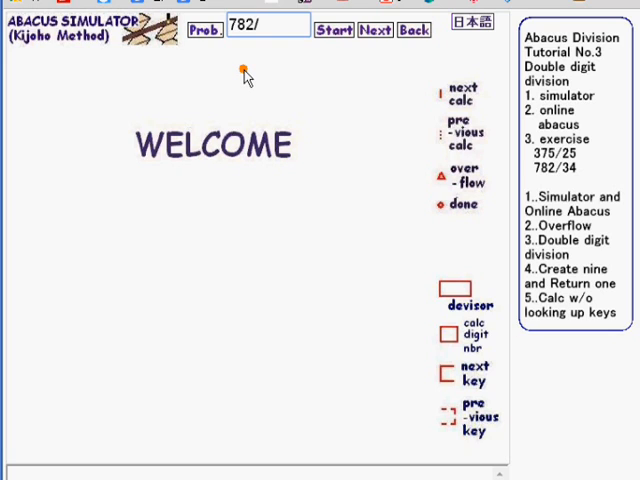
{"action": "type", "text": "34"}
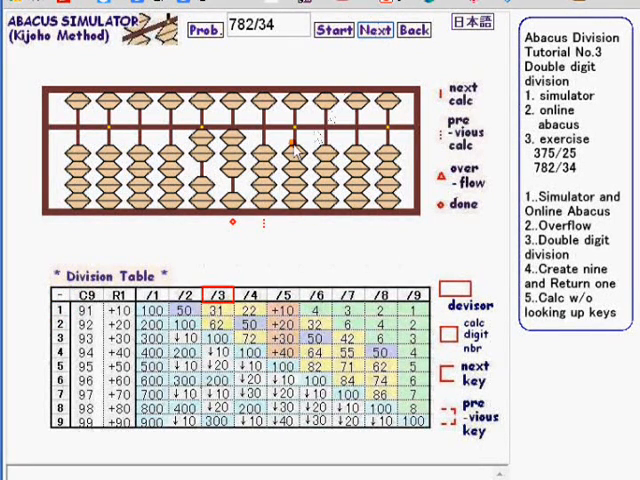
{"action": "mouse_move", "coordinate": [224, 240]}
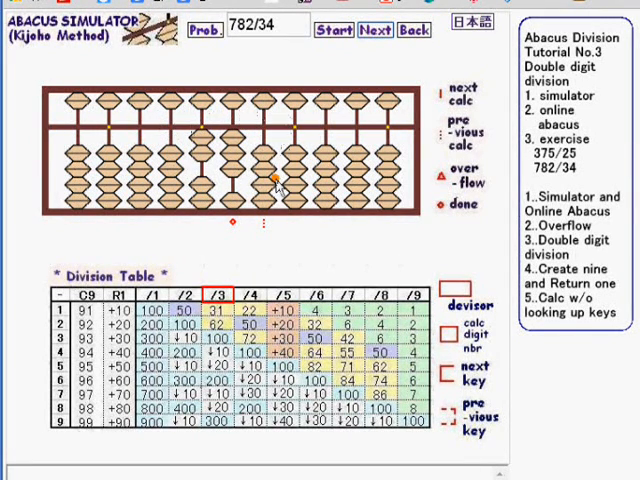
{"action": "mouse_move", "coordinate": [516, 184]}
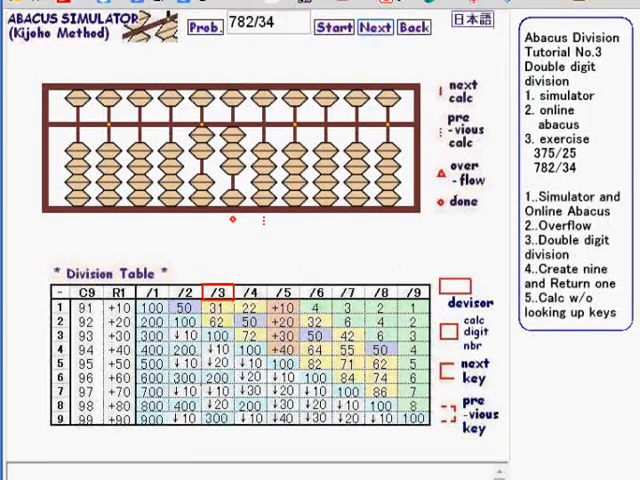
Bring up the online abacus beneath the division table.
{"action": "scroll", "scroll_direction": "down", "scroll_amount": 3}
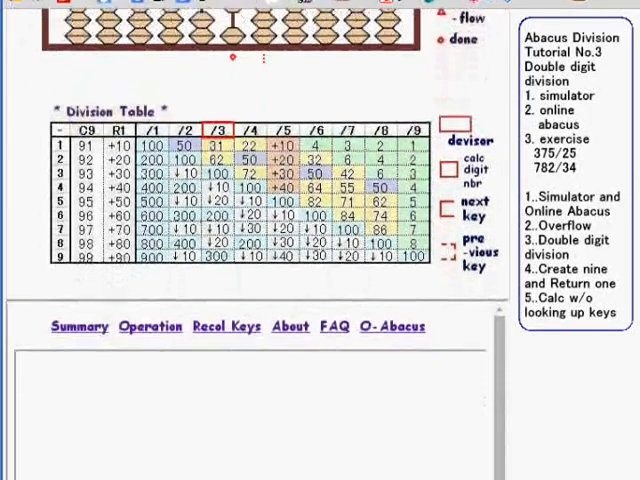
{"action": "scroll", "scroll_direction": "up", "scroll_amount": 3}
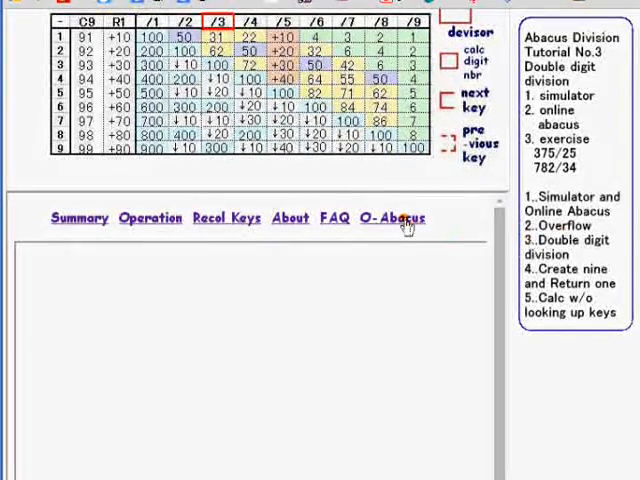
{"action": "left_click", "coordinate": [392, 218]}
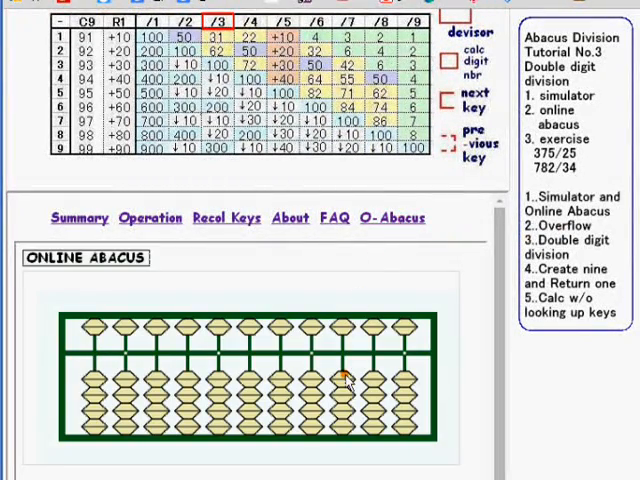
{"action": "mouse_move", "coordinate": [270, 468]}
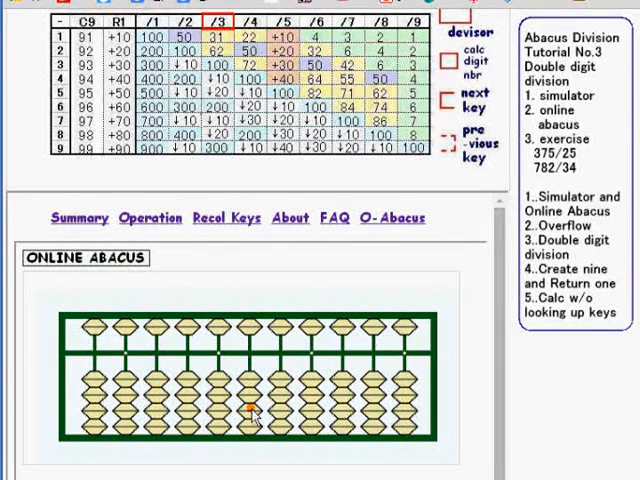
Set beads on the online abacus to enter the dividend for 782/34.
{"action": "left_click", "coordinate": [252, 390]}
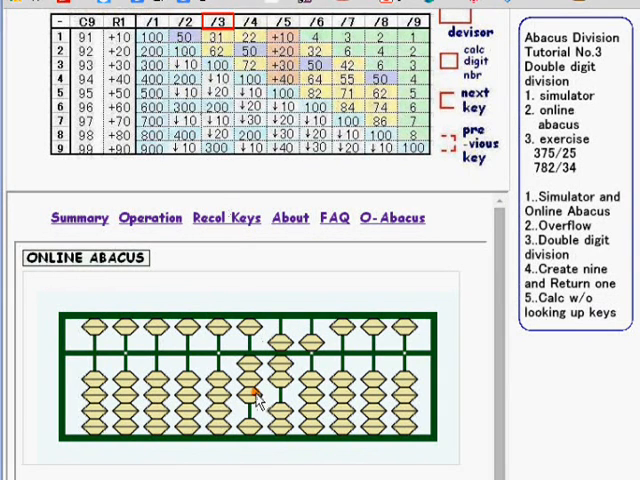
{"action": "left_click", "coordinate": [248, 384]}
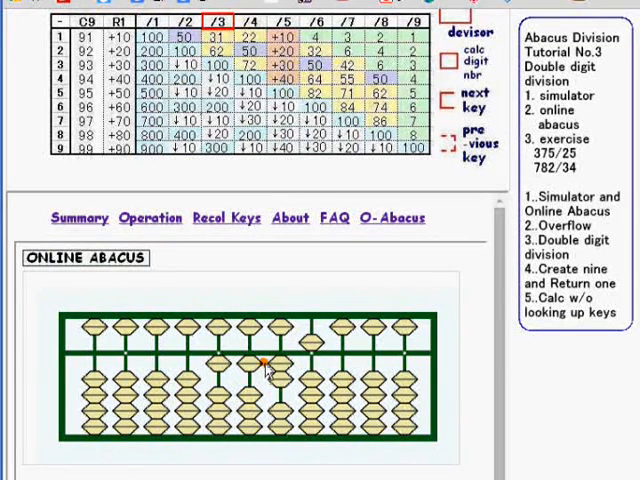
{"action": "left_click", "coordinate": [244, 380]}
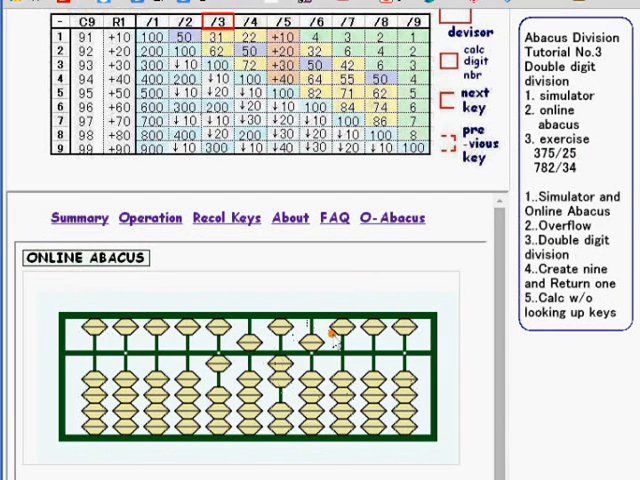
{"action": "left_click", "coordinate": [304, 386]}
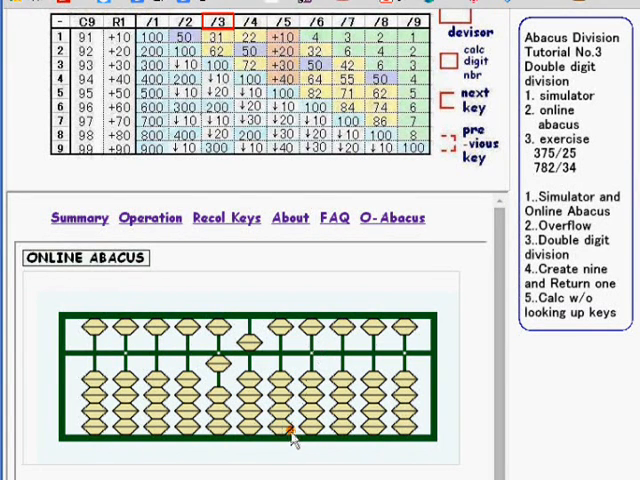
{"action": "mouse_move", "coordinate": [250, 304]}
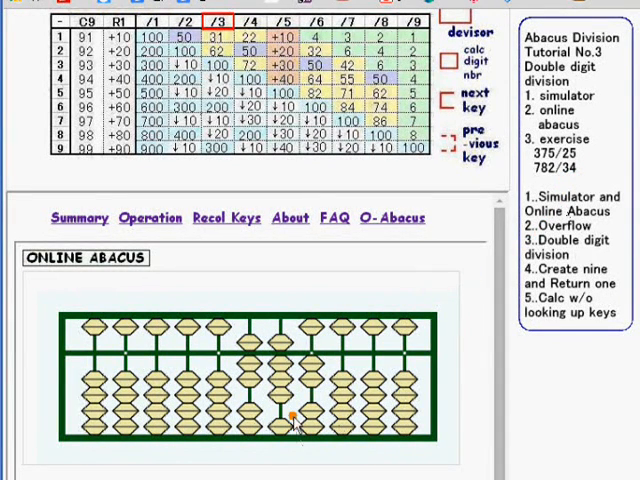
Move beads to subtract and carry through the 782/34 division steps toward 23.
{"action": "left_click", "coordinate": [248, 378]}
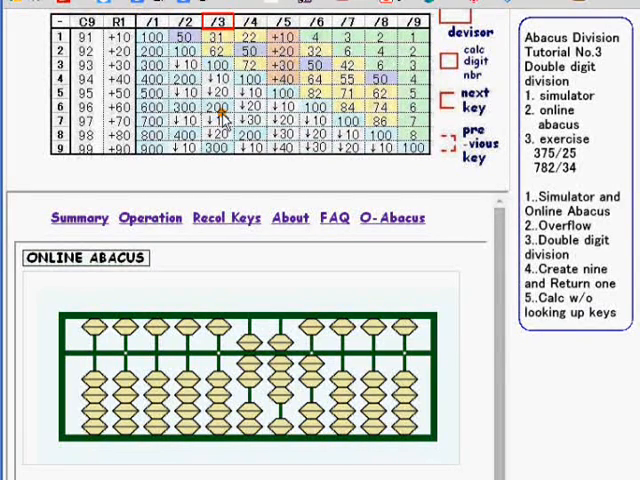
{"action": "left_click", "coordinate": [248, 388]}
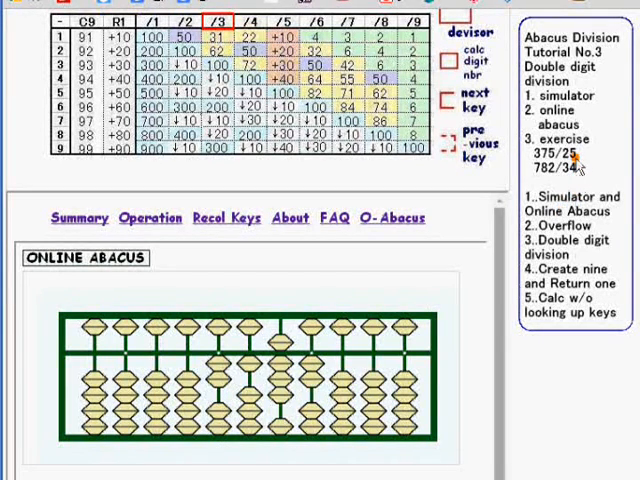
{"action": "mouse_move", "coordinate": [578, 176]}
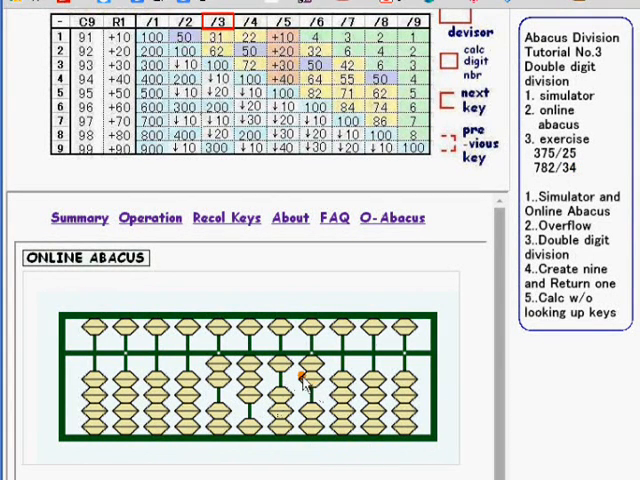
{"action": "left_click", "coordinate": [304, 384]}
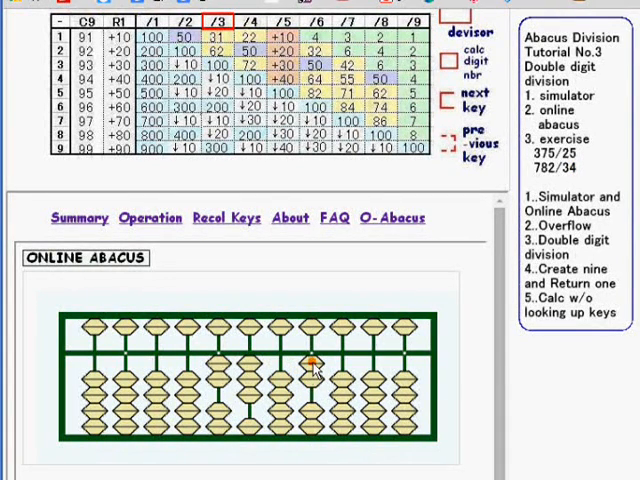
{"action": "left_click", "coordinate": [312, 362]}
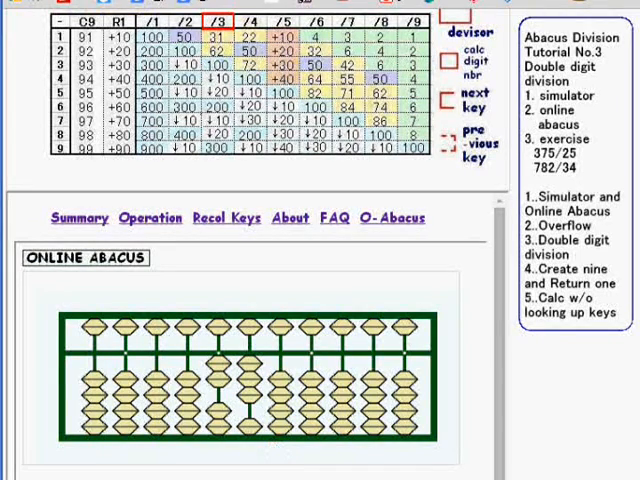
{"action": "mouse_move", "coordinate": [204, 464]}
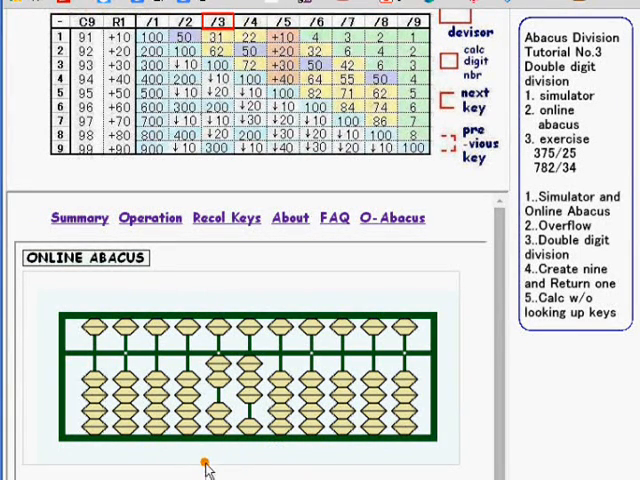
{"action": "mouse_move", "coordinate": [234, 308]}
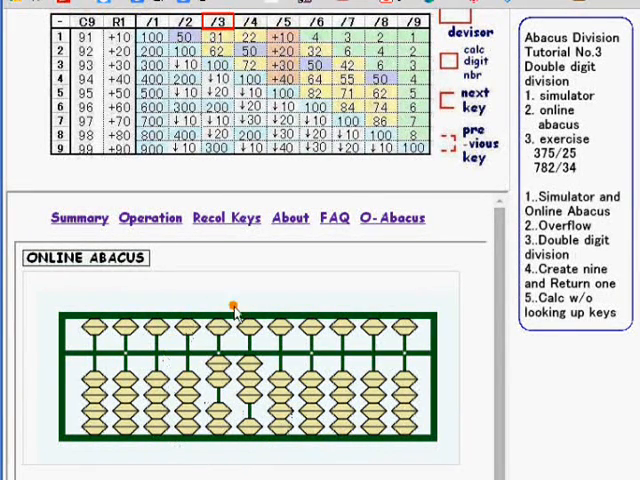